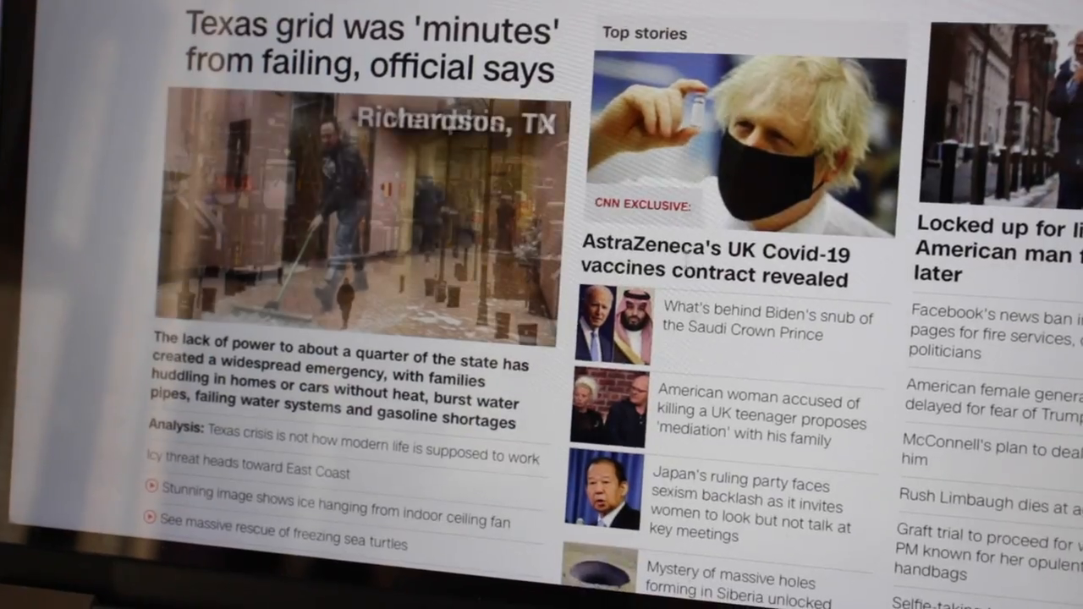
scroll(down, 3)
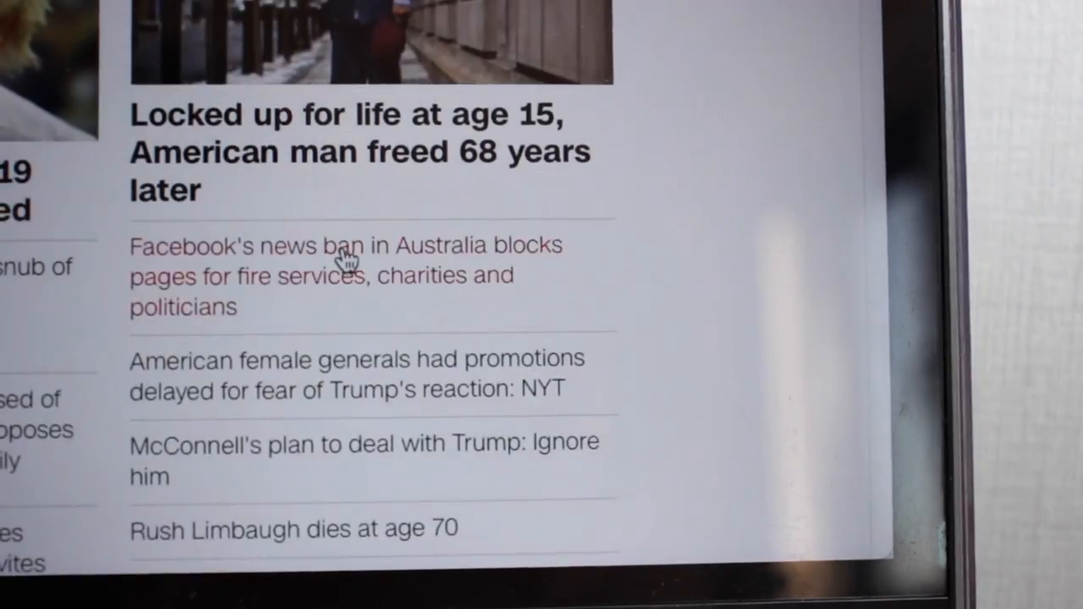
scroll(down, 3)
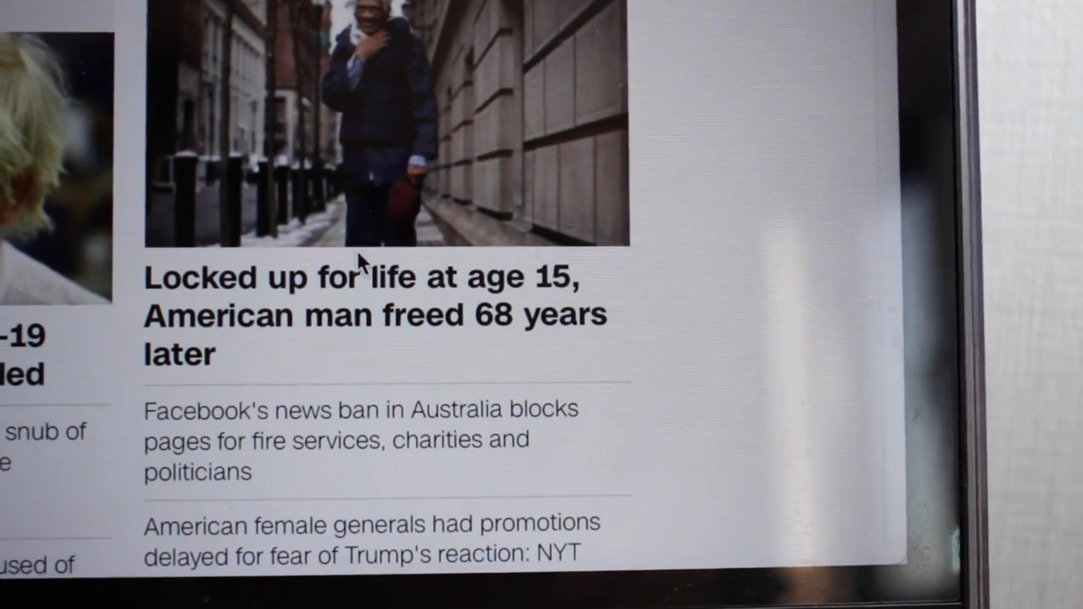